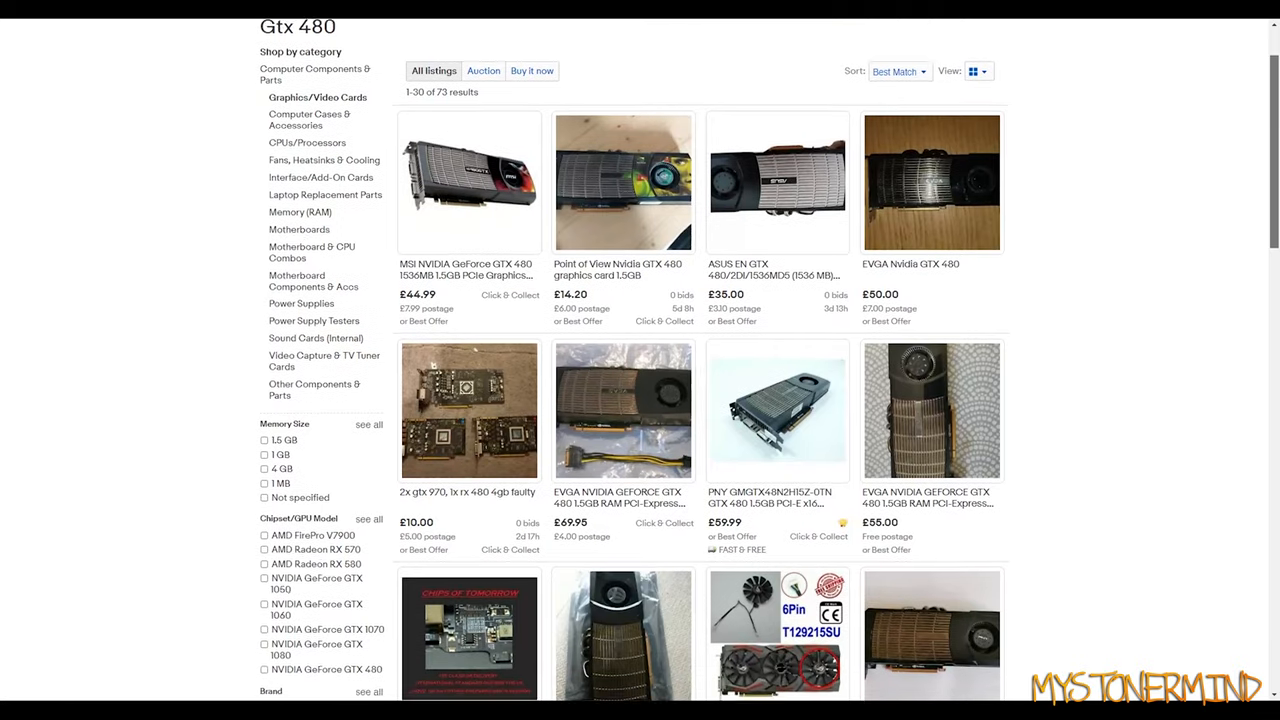
pyautogui.scroll(-3)
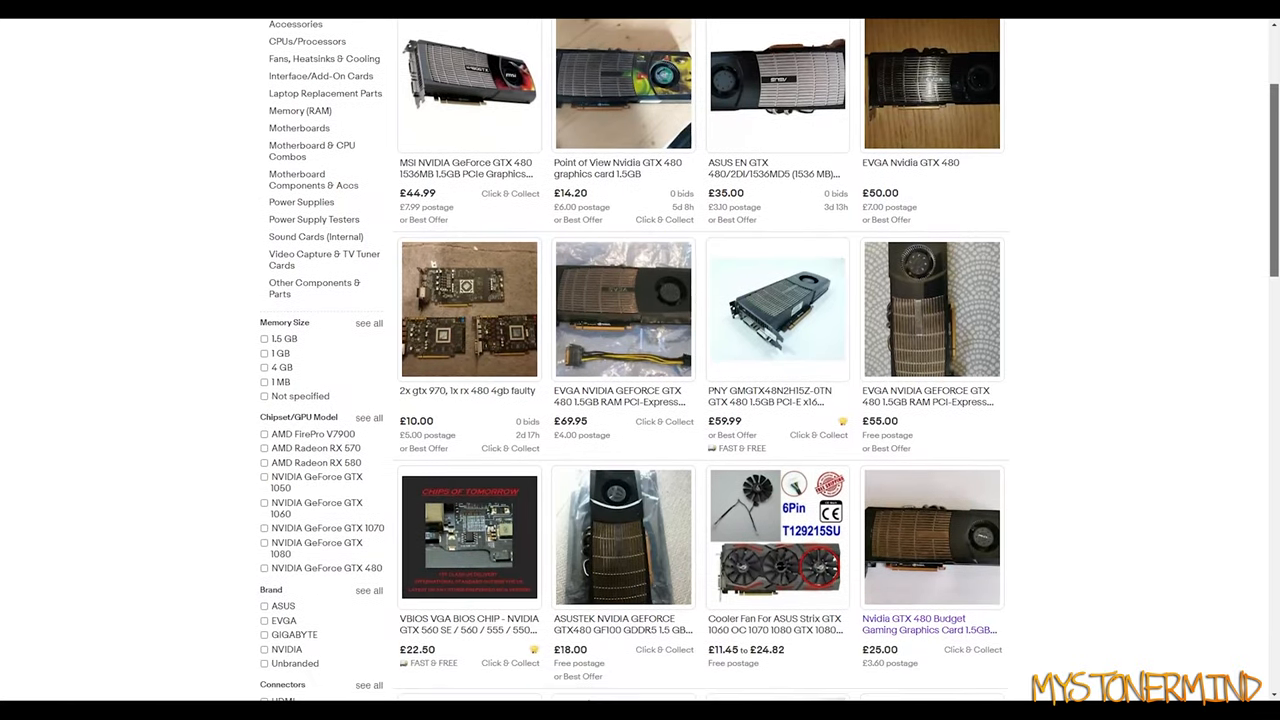